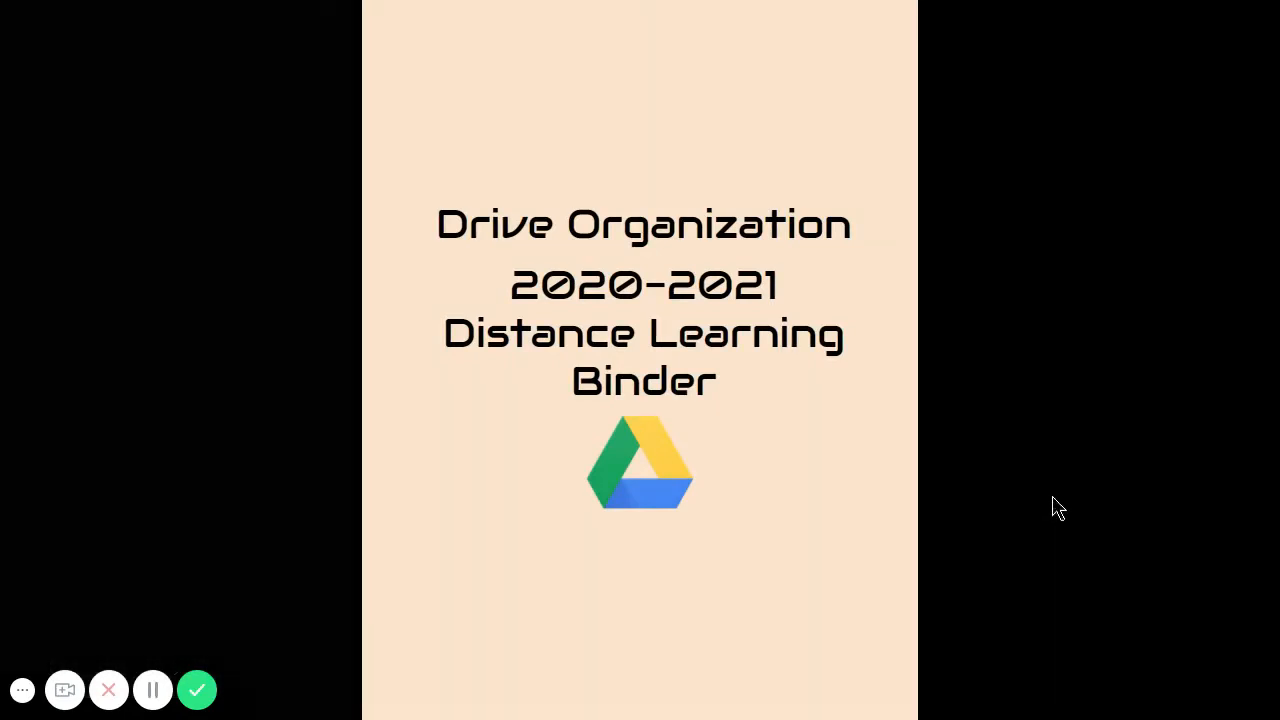
mouse_move(1062, 479)
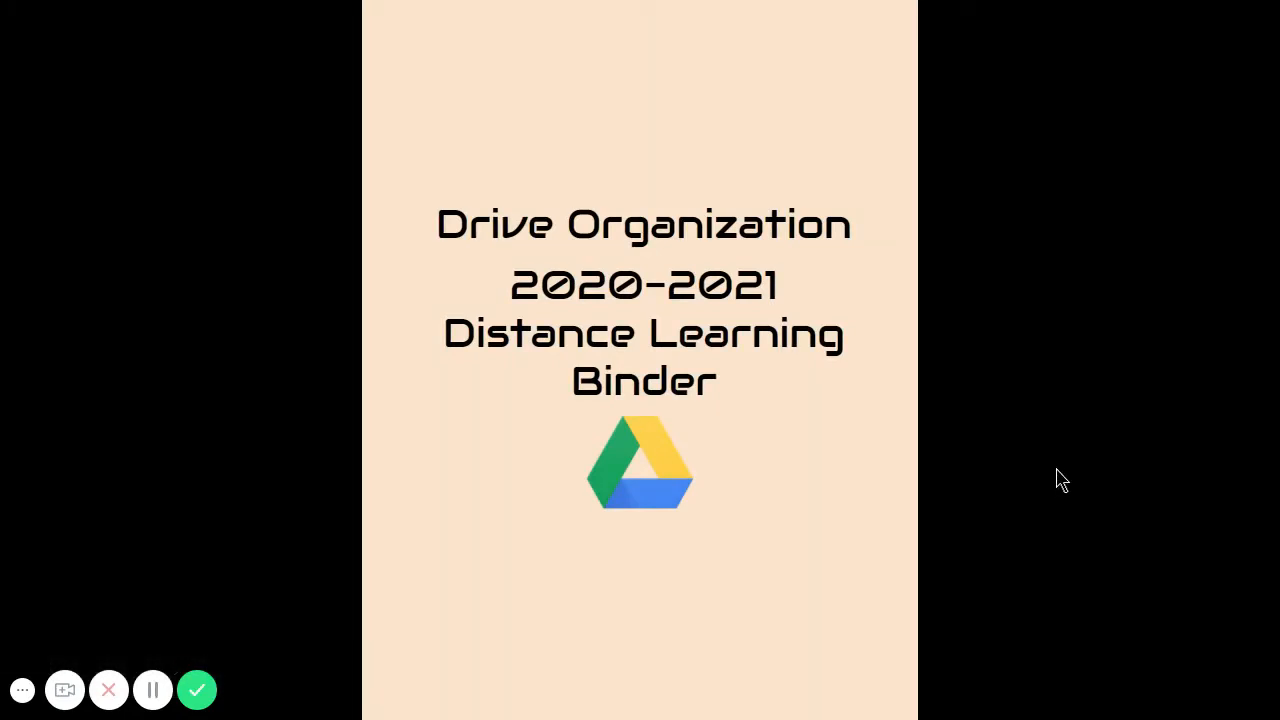
mouse_move(893, 557)
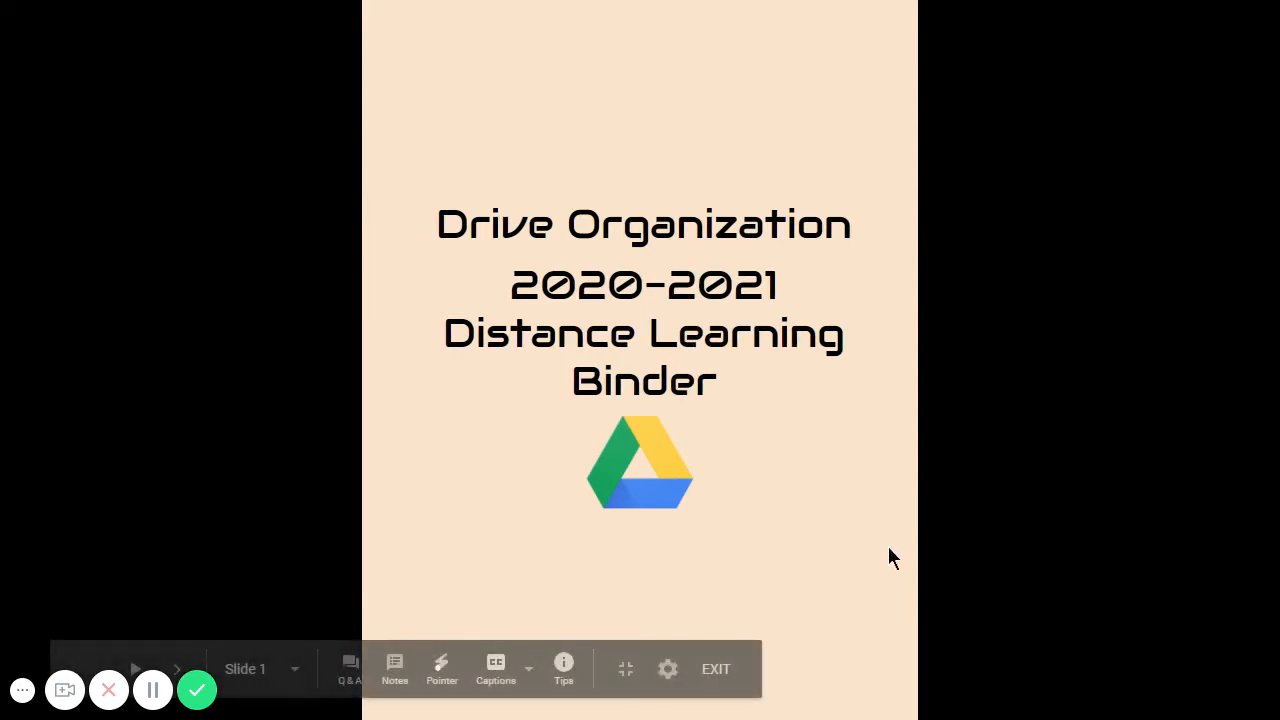
- Advance the slideshow to the Step 1 slide about locating the Drive app on iPad
click(177, 668)
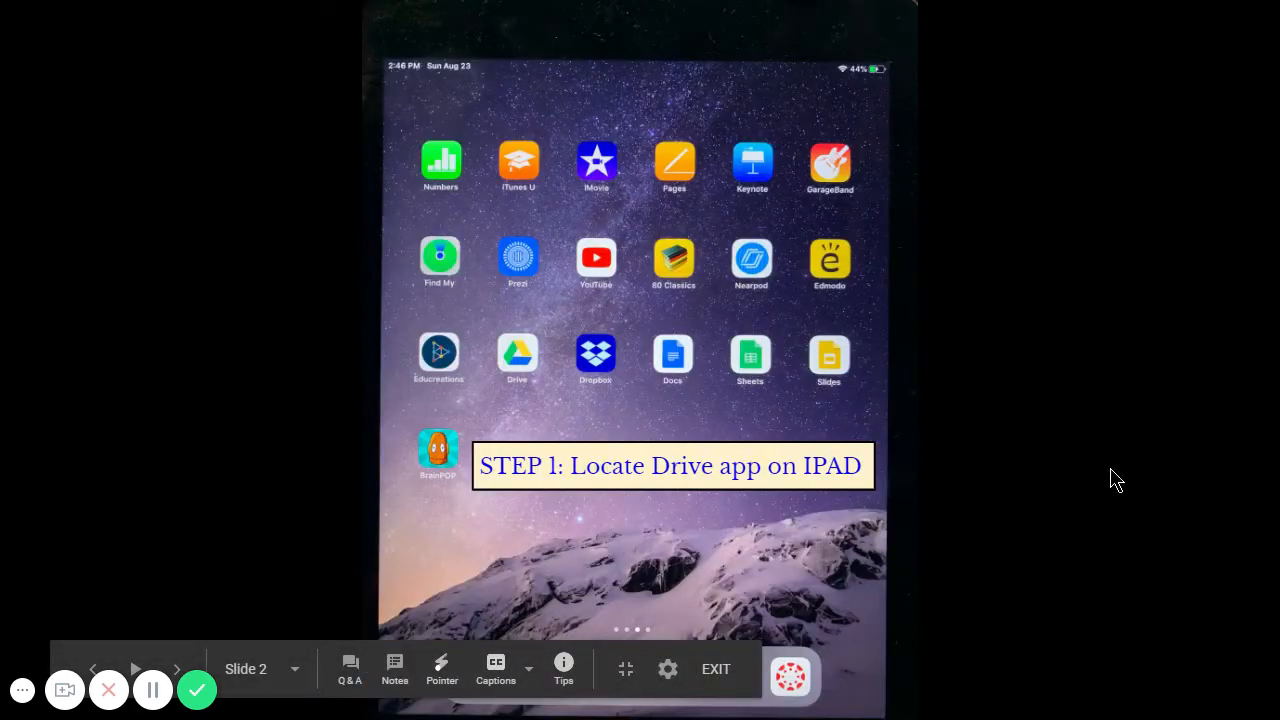
mouse_move(1058, 450)
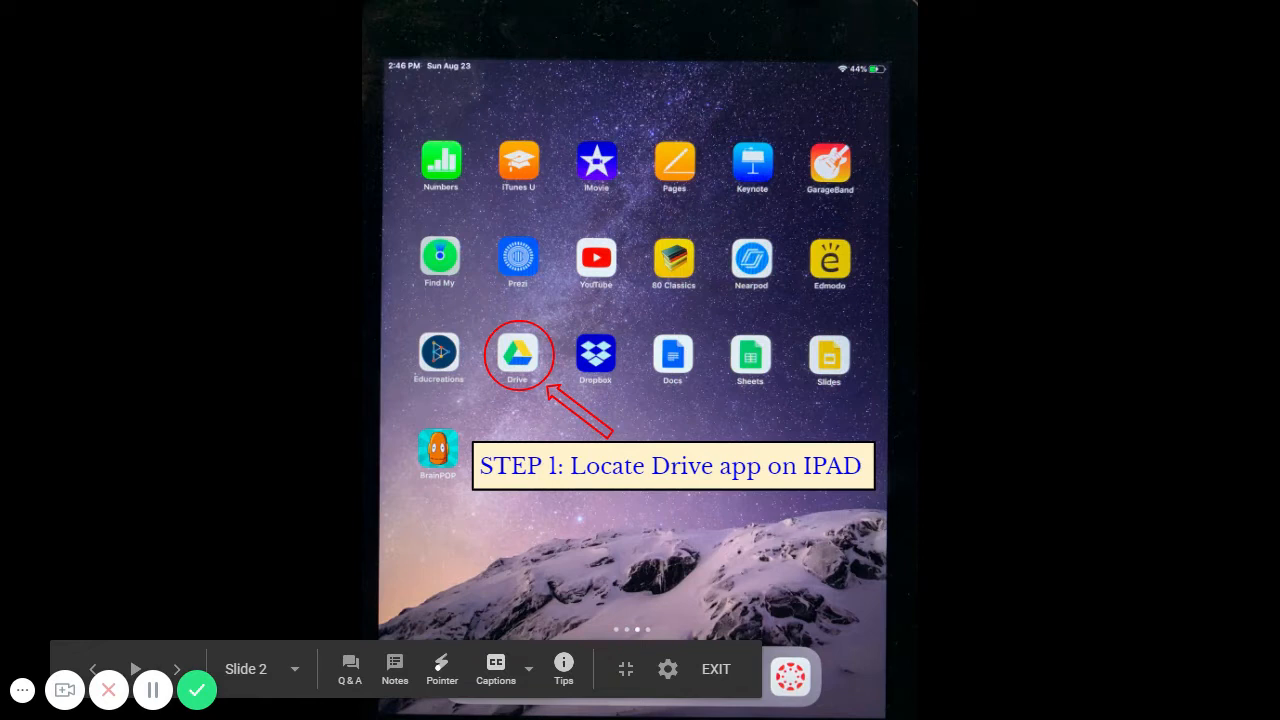
mouse_move(848, 532)
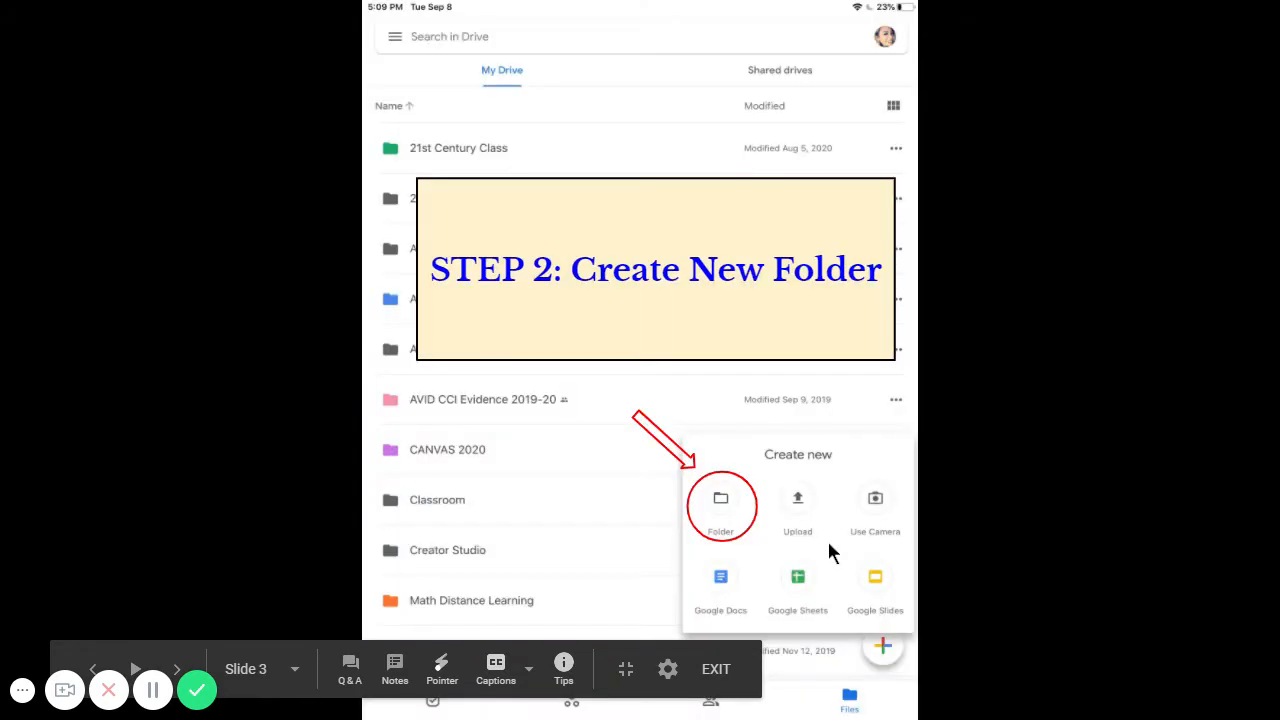
mouse_move(1044, 470)
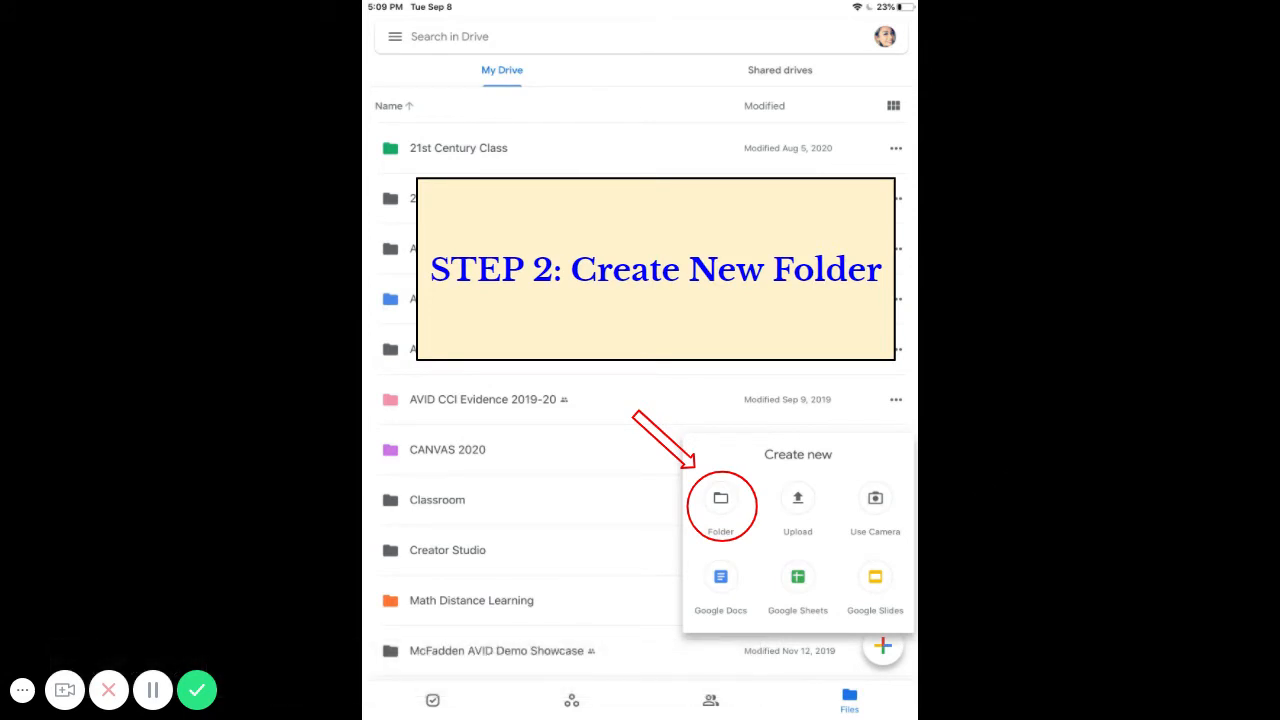
mouse_move(908, 410)
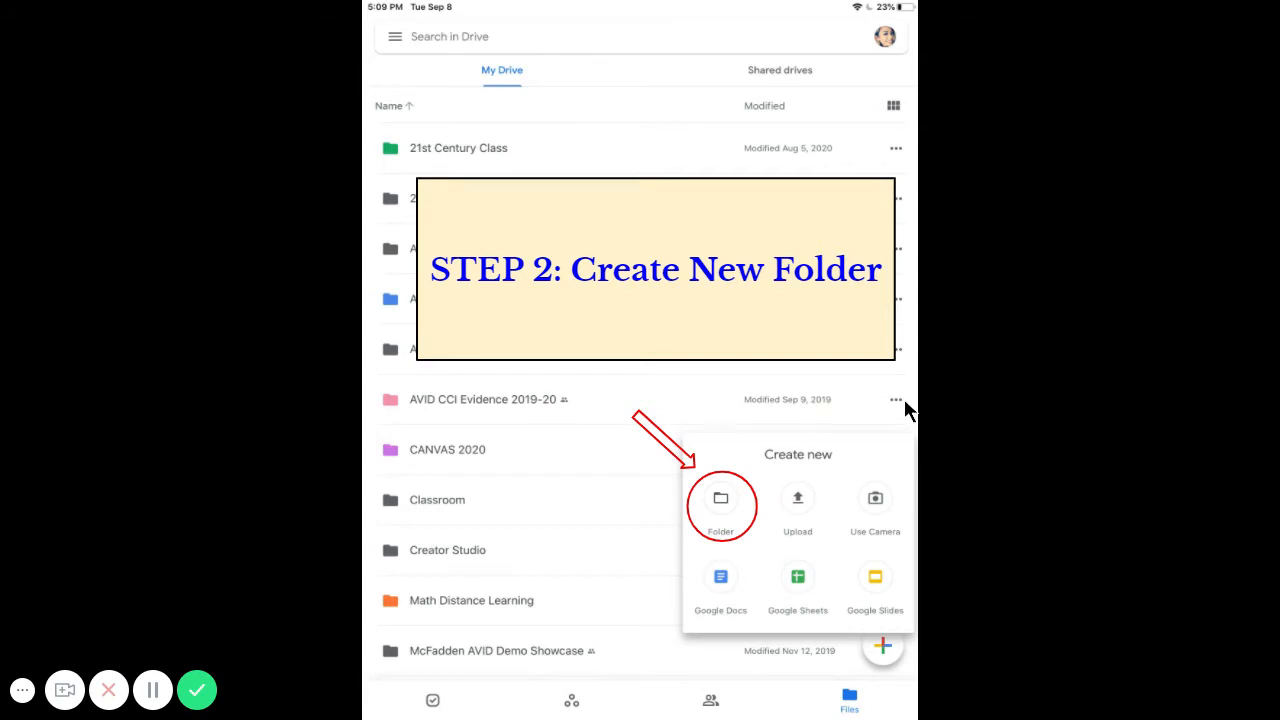
- Advance through the Step 3 naming slide to Step 4's empty Distance Learning Binder folder
click(720, 498)
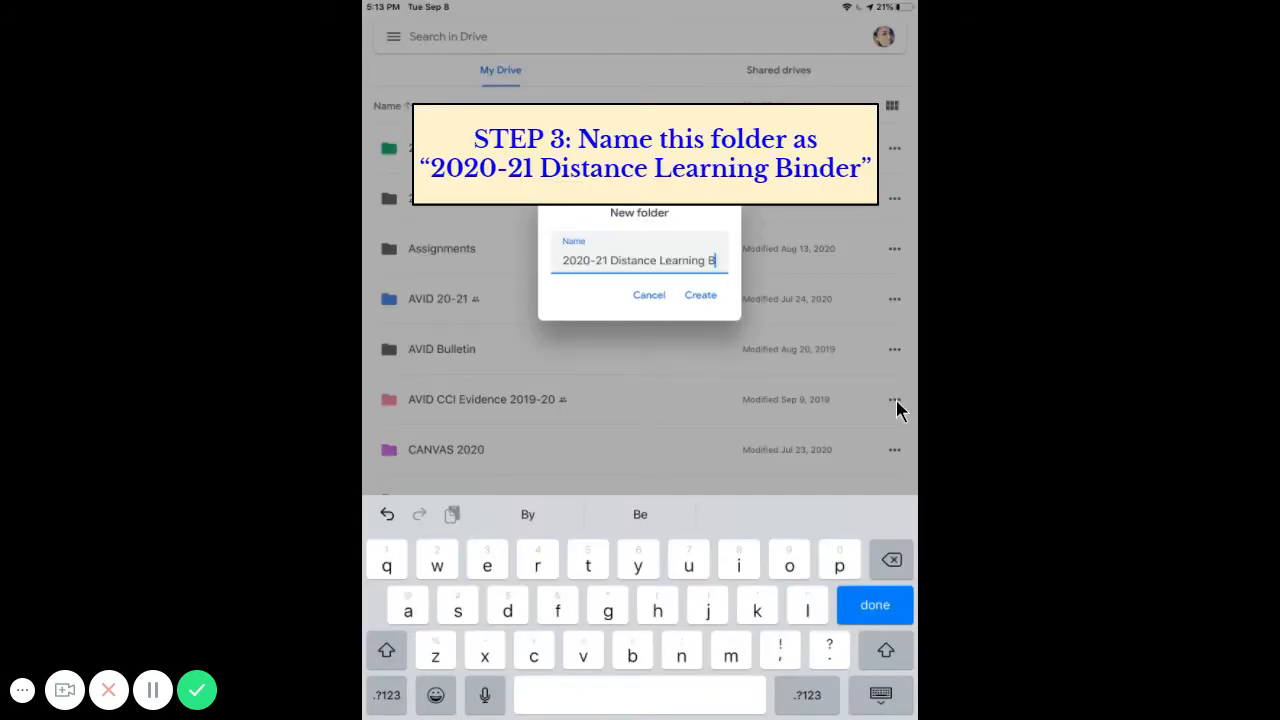
mouse_move(903, 390)
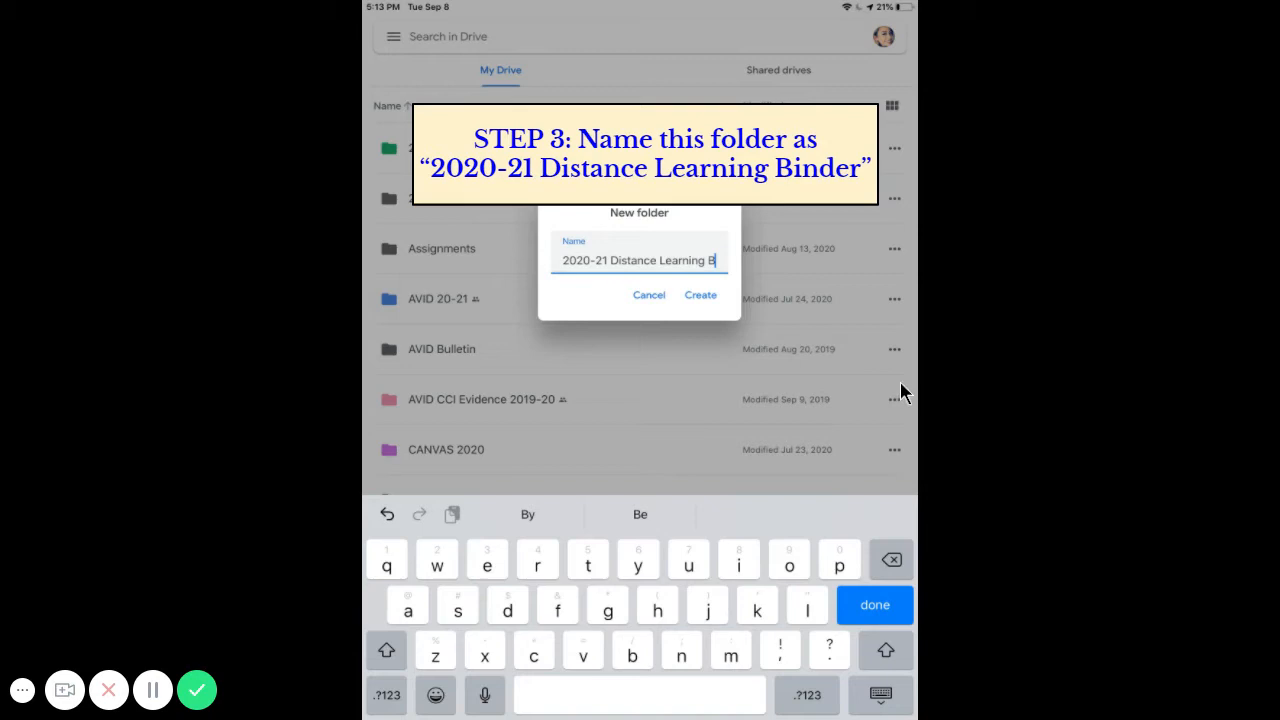
mouse_move(595, 357)
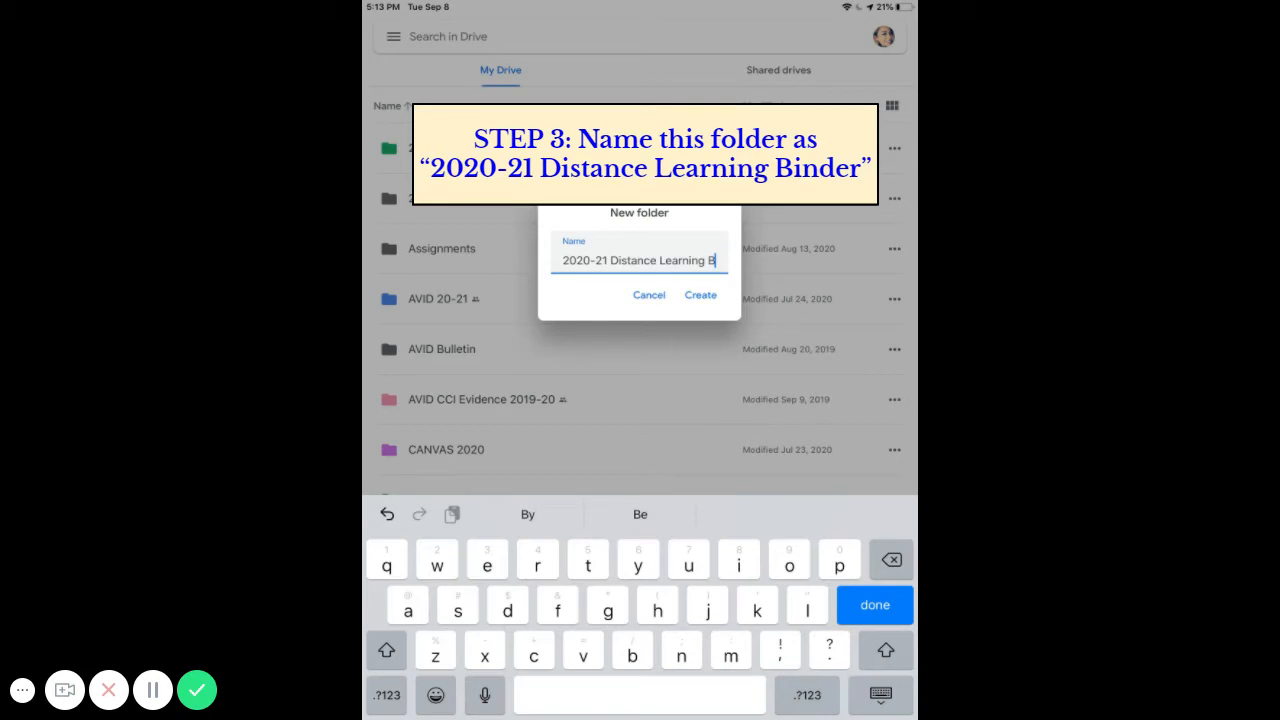
mouse_move(640, 368)
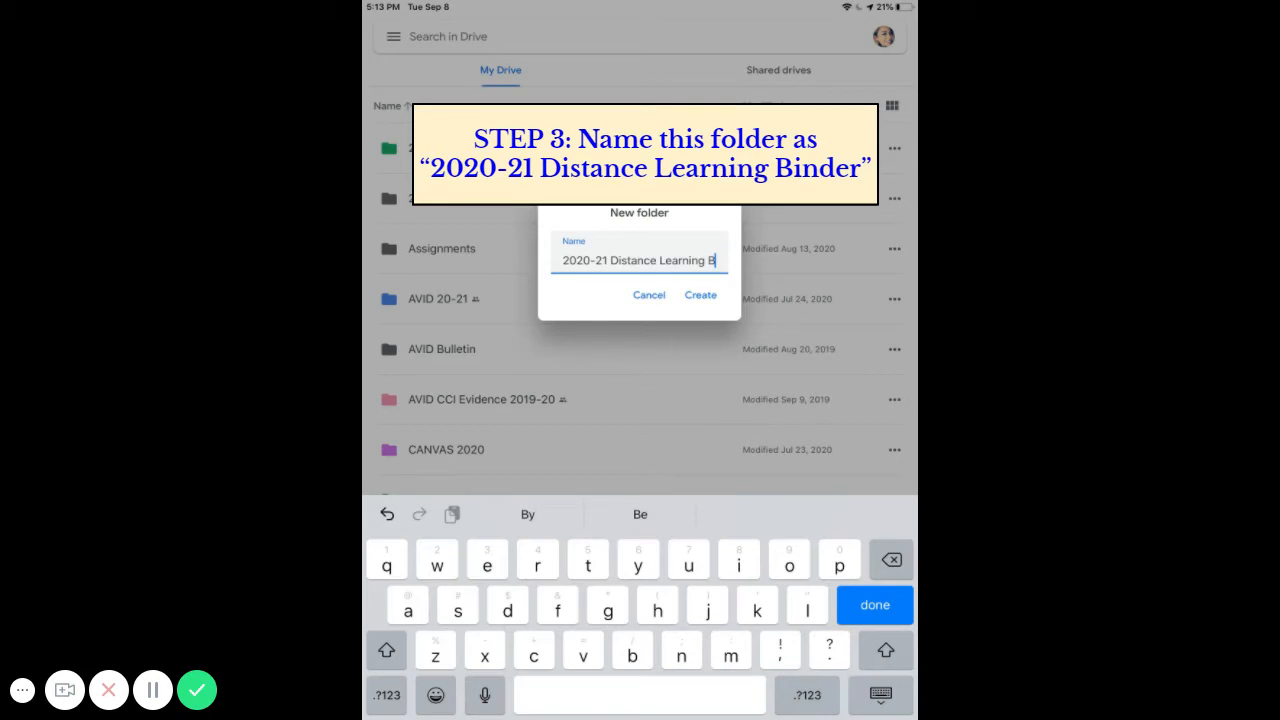
click(700, 294)
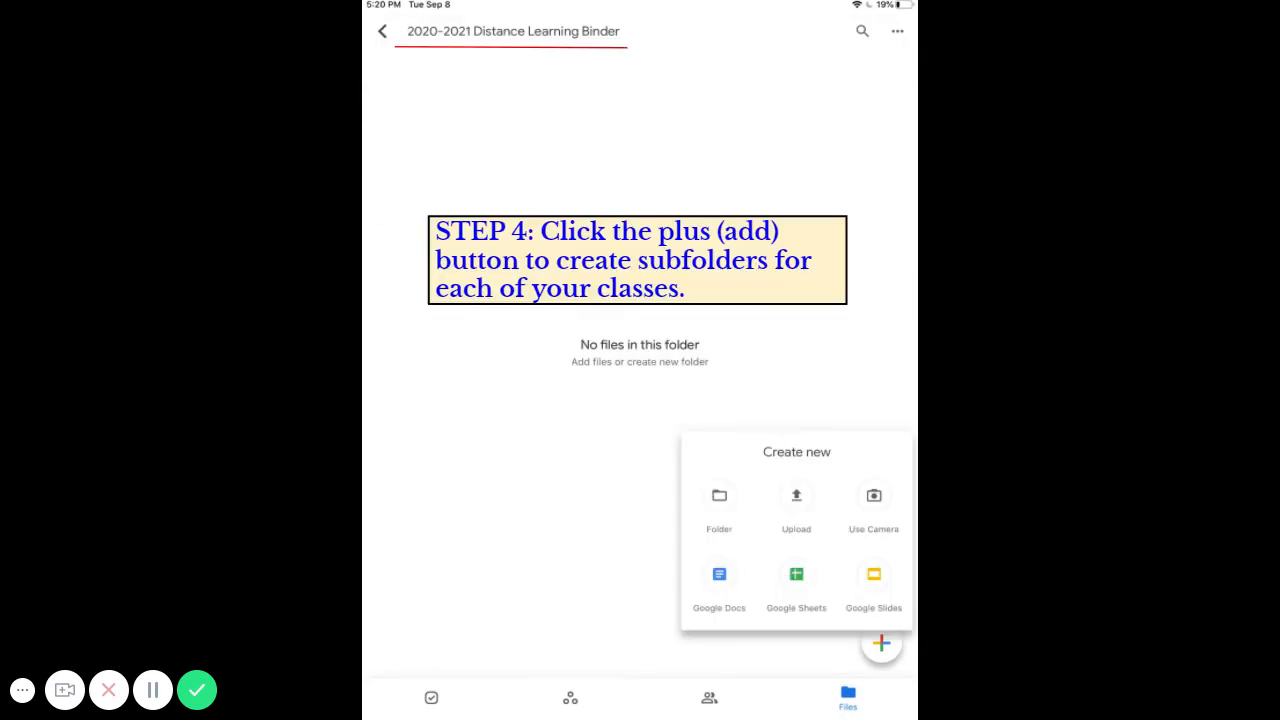
mouse_move(618, 368)
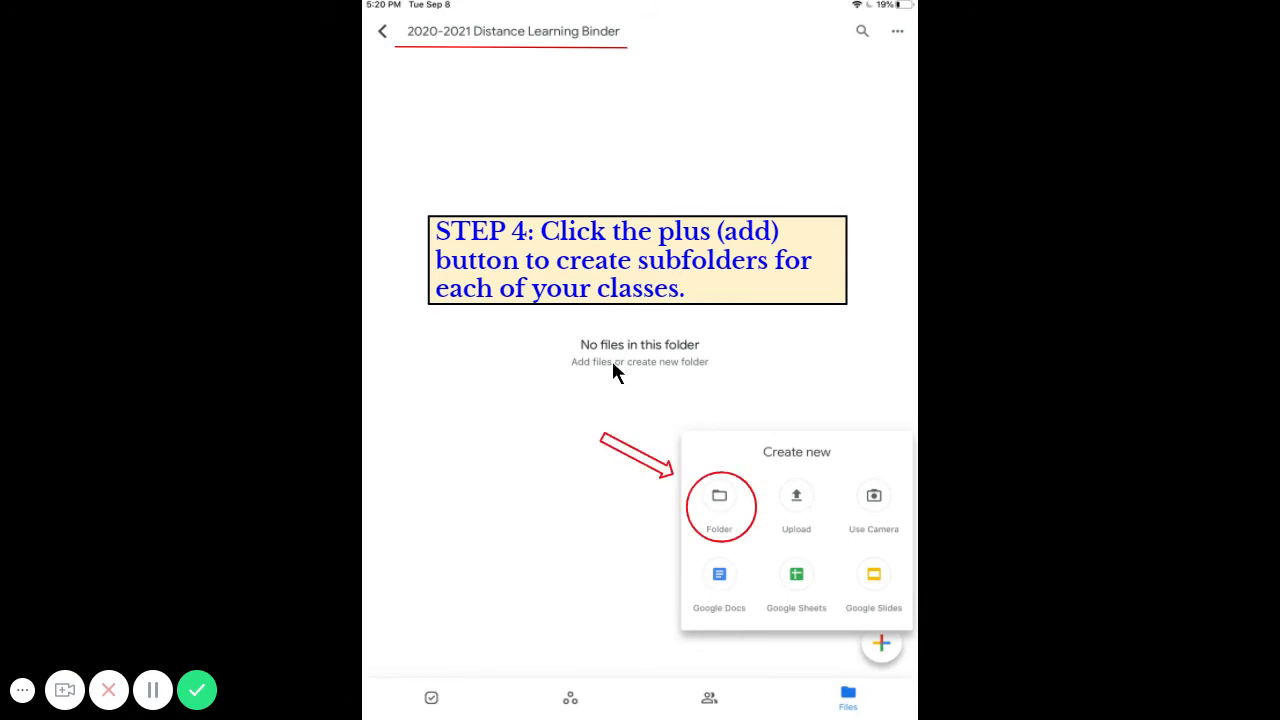
mouse_move(435, 410)
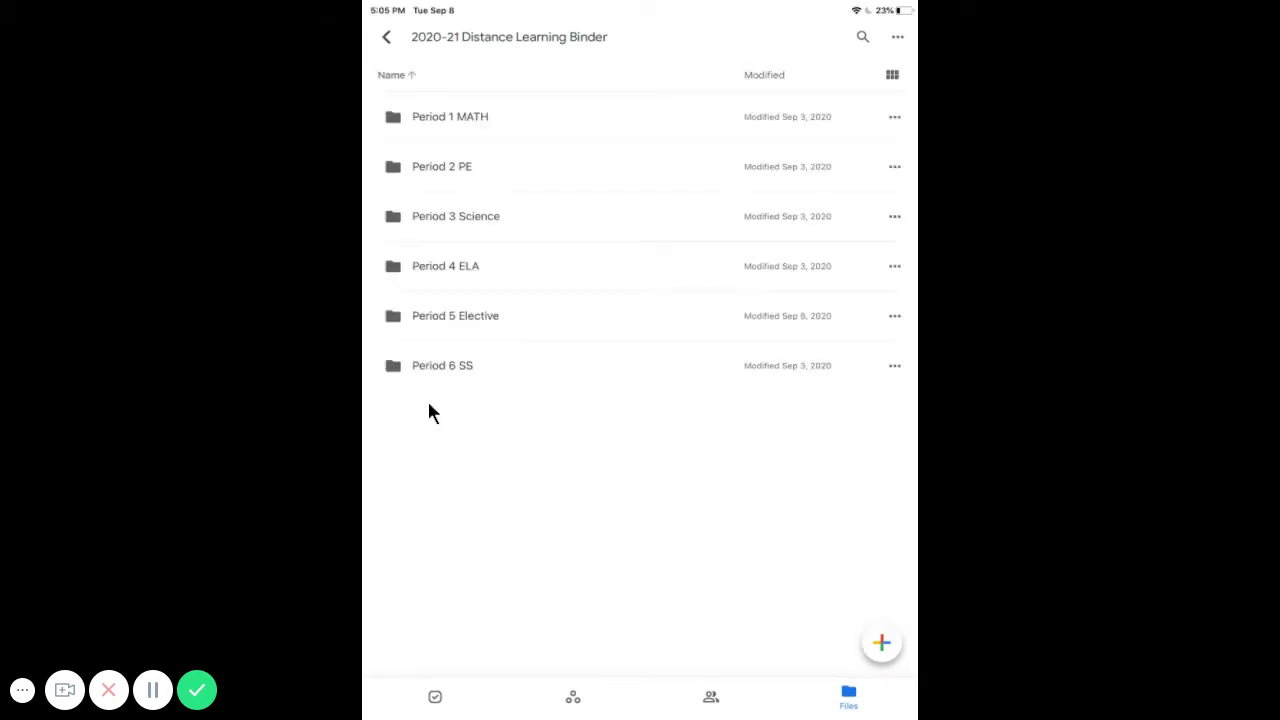
mouse_move(448, 417)
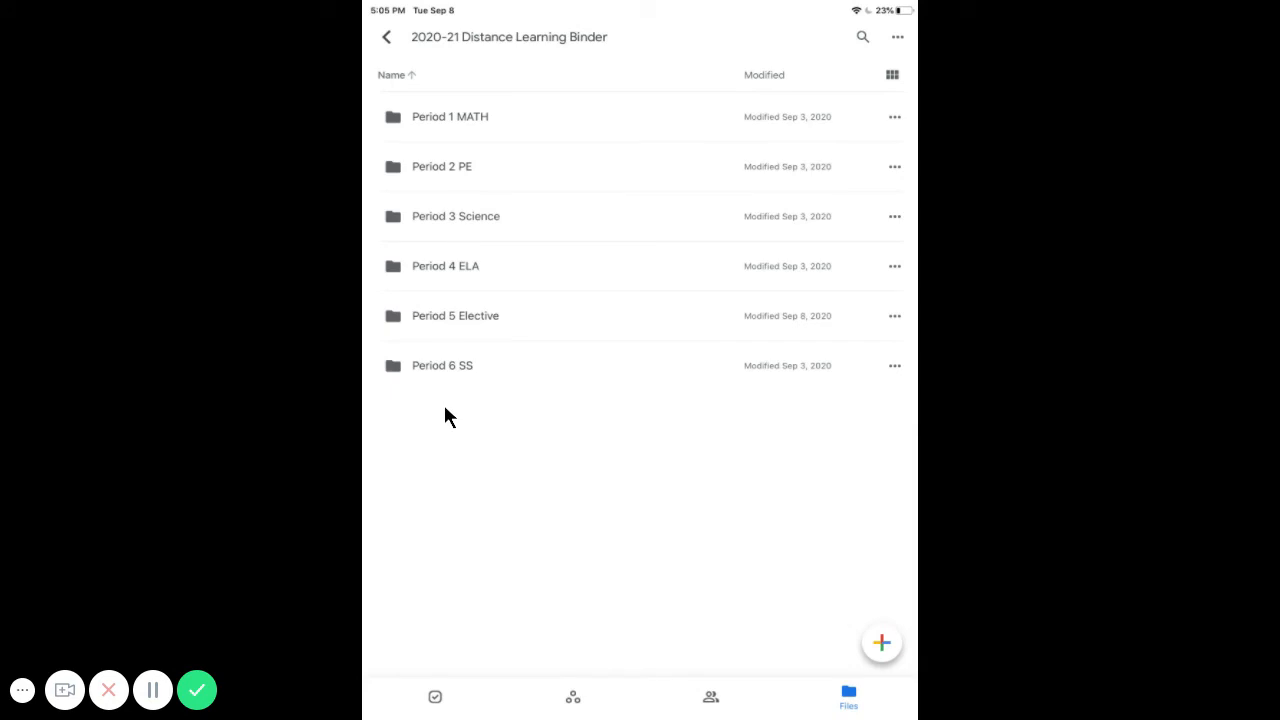